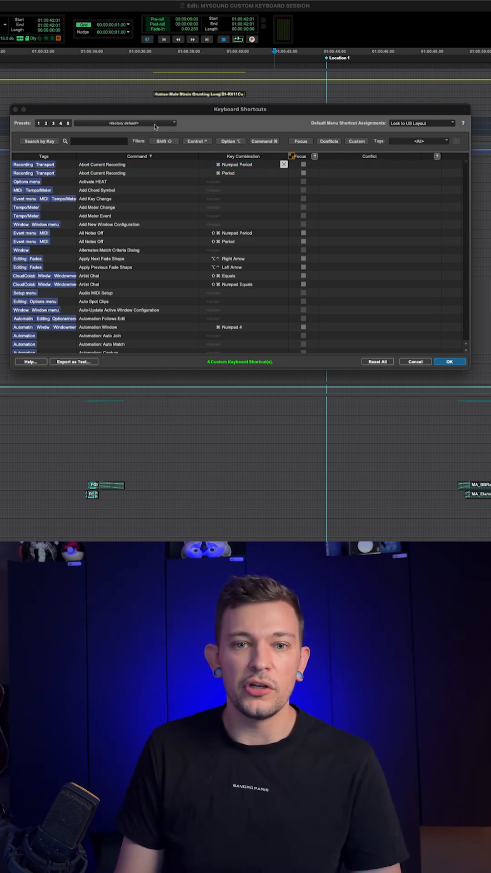
- Choose Save Settings As… from the Keyboard Shortcuts preset Librarian menu
{"action": "left_click", "coordinate": [124, 123]}
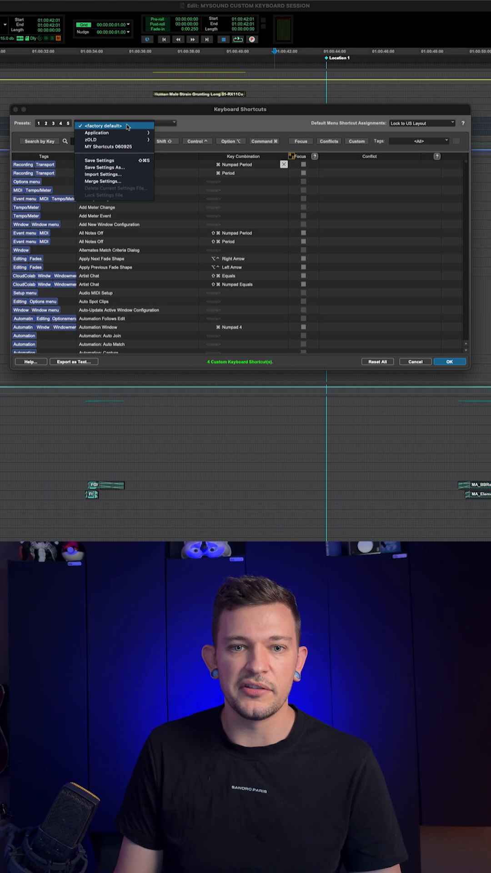
{"action": "left_click", "coordinate": [114, 126]}
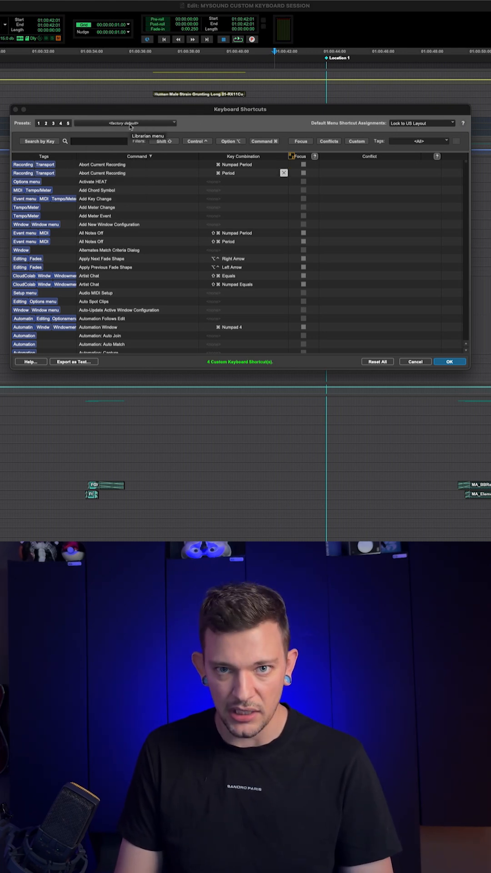
{"action": "left_click", "coordinate": [125, 123]}
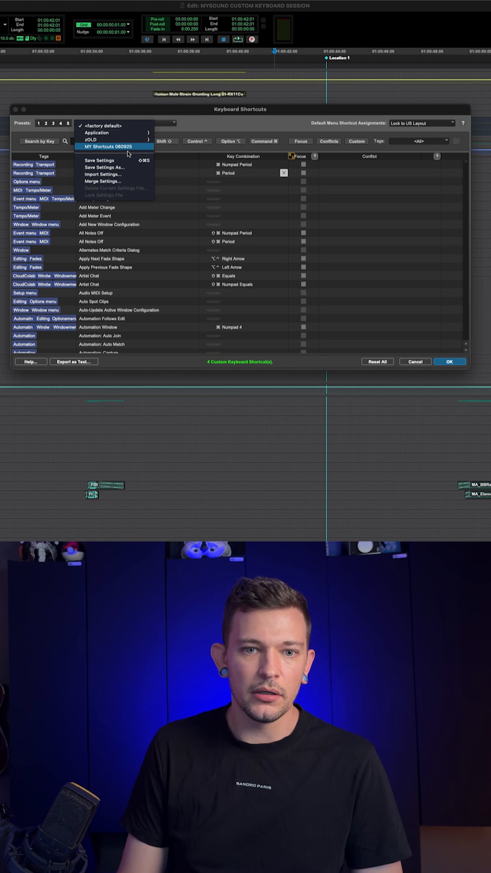
{"action": "left_click", "coordinate": [103, 167]}
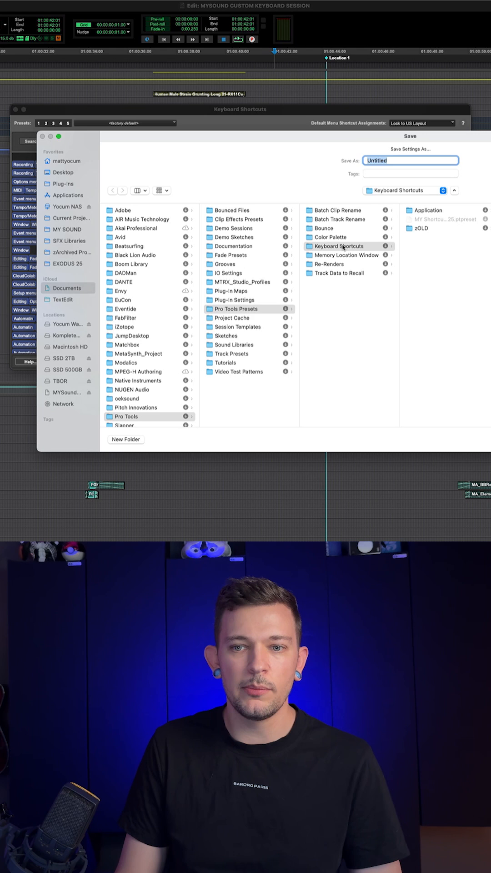
{"action": "mouse_move", "coordinate": [432, 299]}
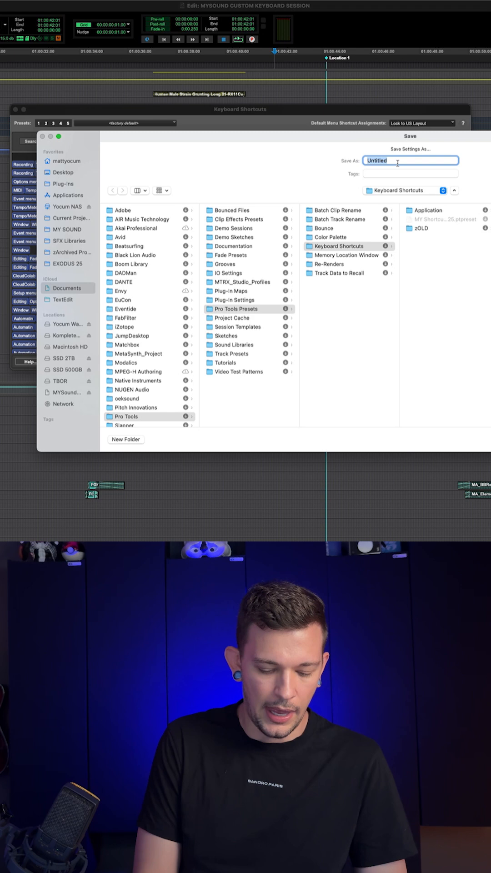
- Name the preset KeyboardShortcutTutorial and save it in the Keyboard Shortcuts presets folder
{"action": "type", "text": "KeyboardShortcutTot"}
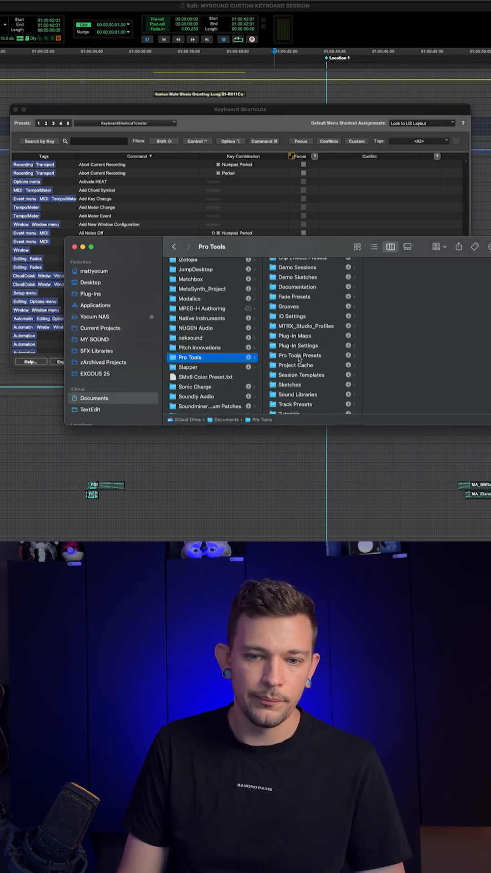
- Enter the Pro Tools Presets folder to reveal the Keyboard Shortcuts subfolder
{"action": "left_click", "coordinate": [299, 356]}
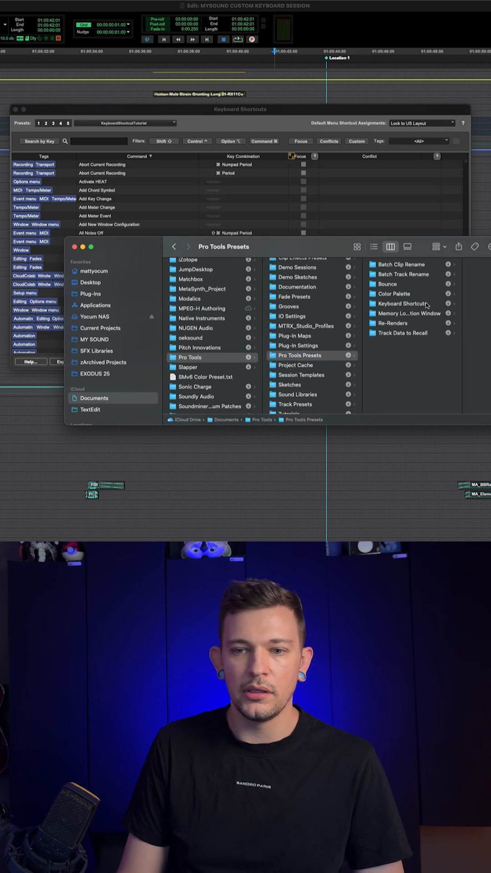